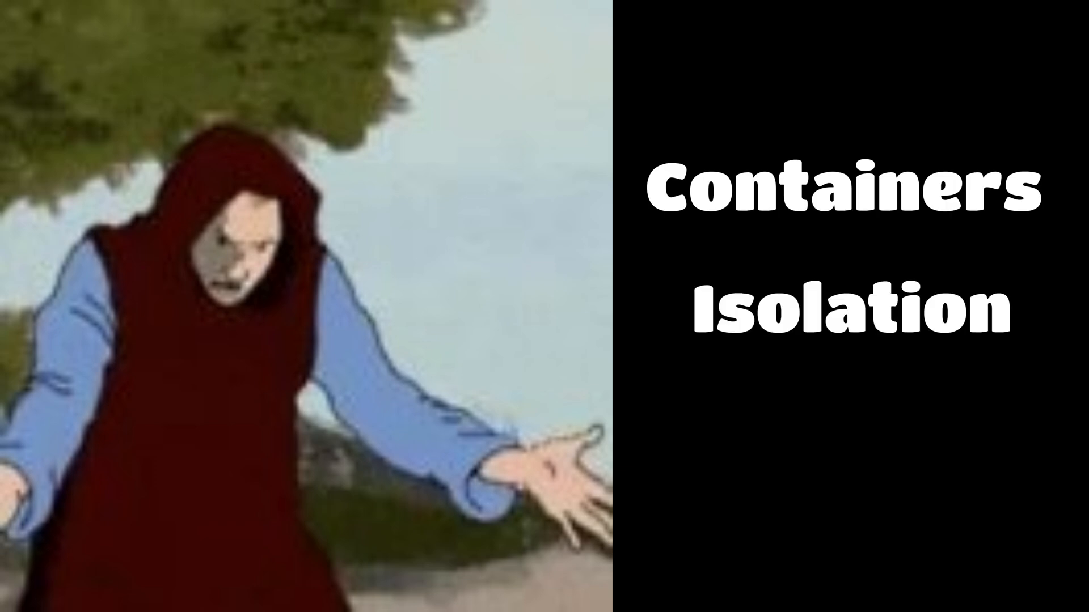
pyautogui.write('Pivot')
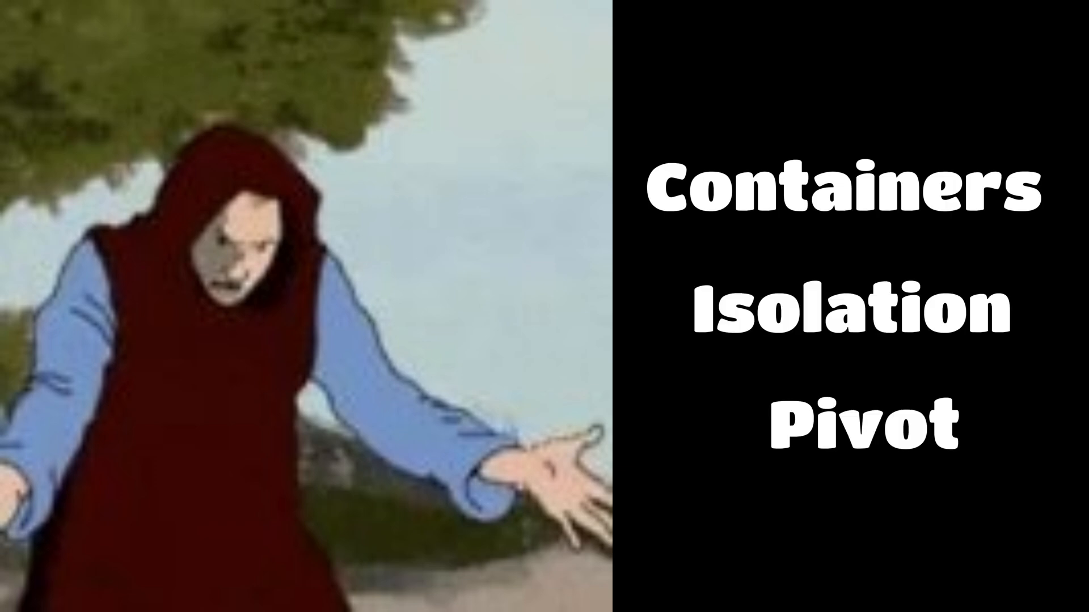